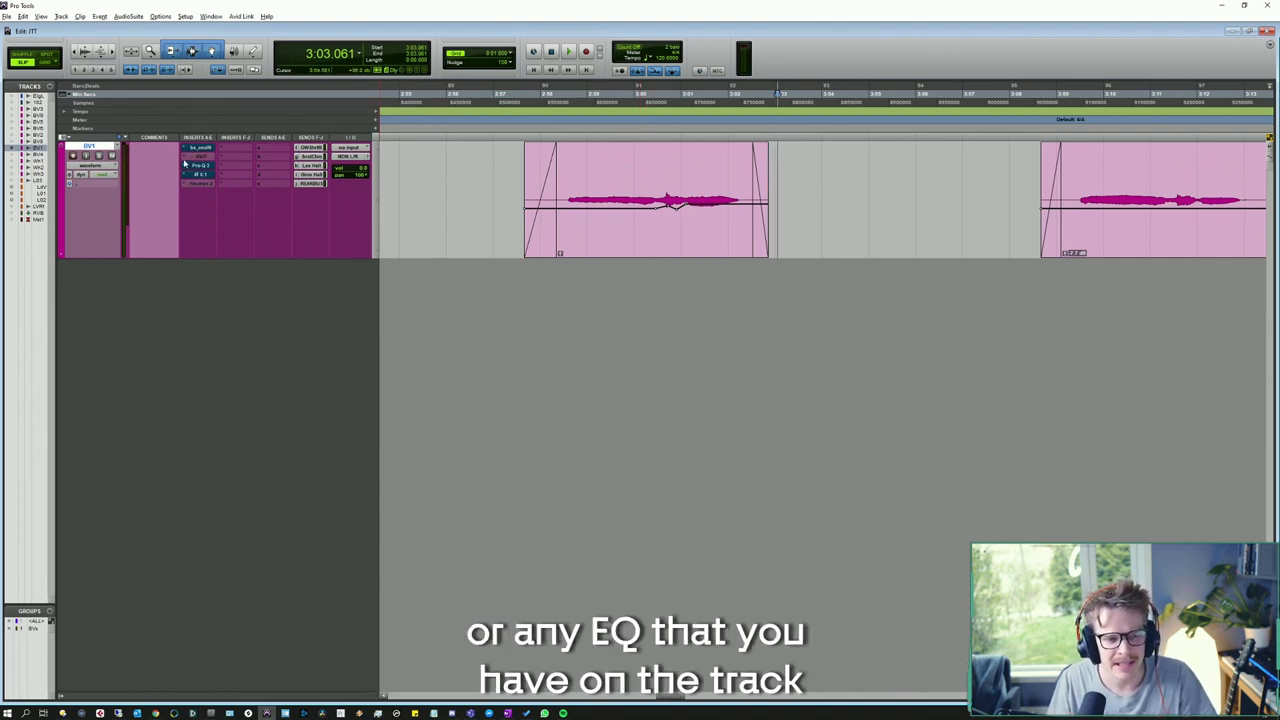
# Bring up the plug-in choices for the vocal track's insert slot ahead of the Pro-Q 3 EQ.
pyautogui.click(200, 165)
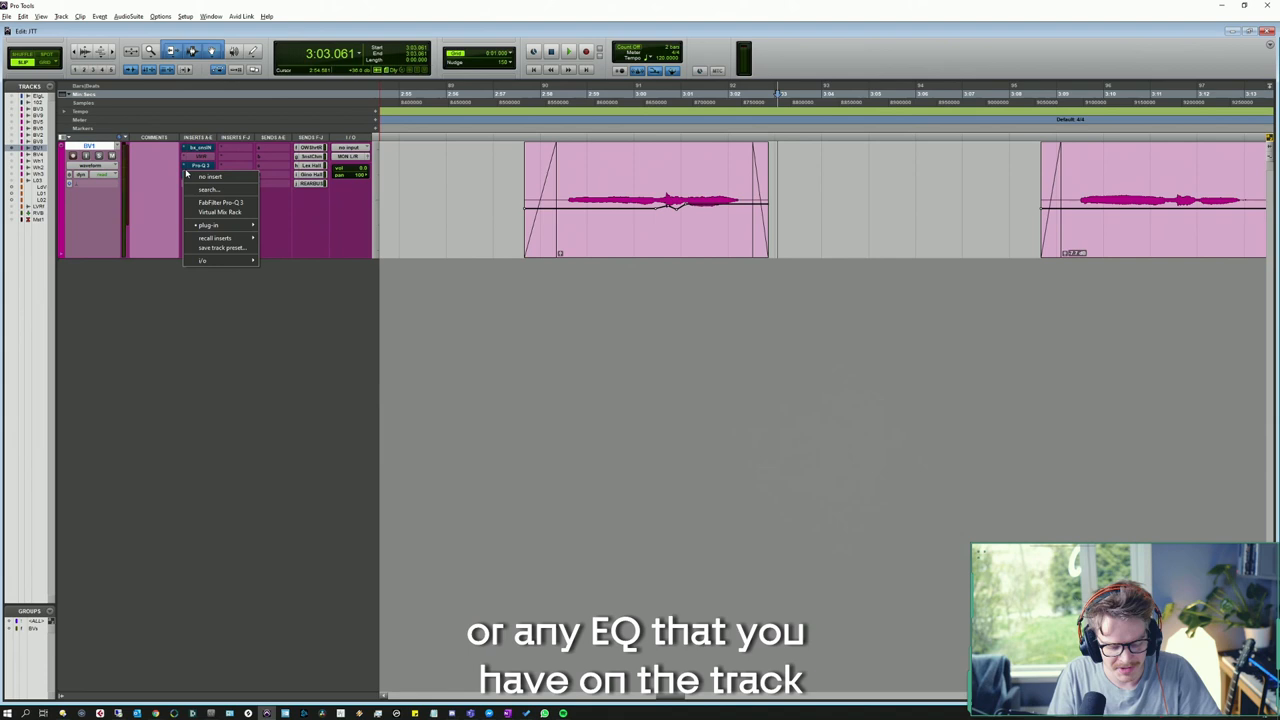